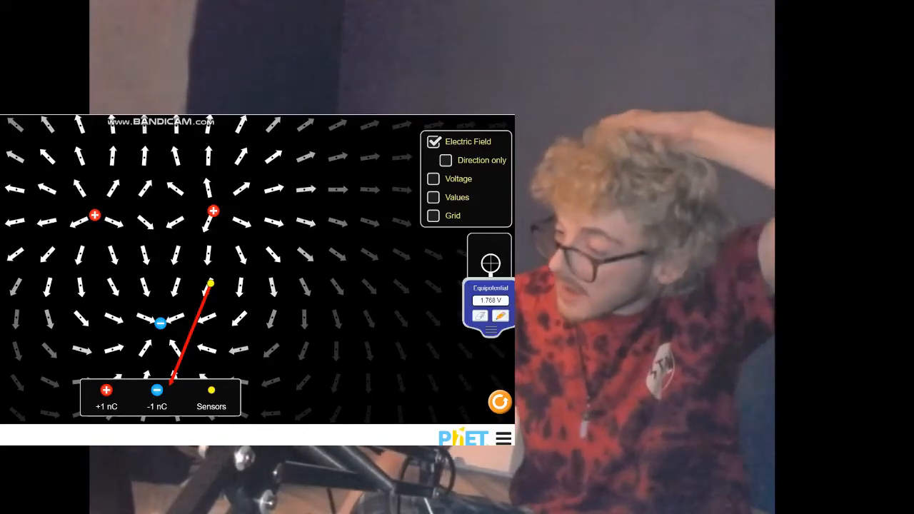
Place the equipotential probe just above the -1 nC charge, reading 1.974 V.
{"action": "left_click_drag", "start_coordinate": [491, 264], "coordinate": [193, 286]}
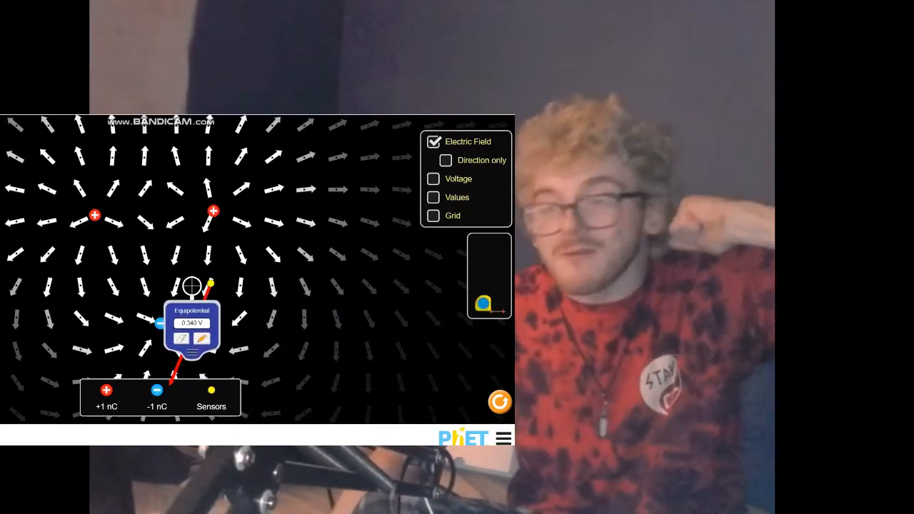
{"action": "left_click_drag", "start_coordinate": [193, 286], "coordinate": [211, 304]}
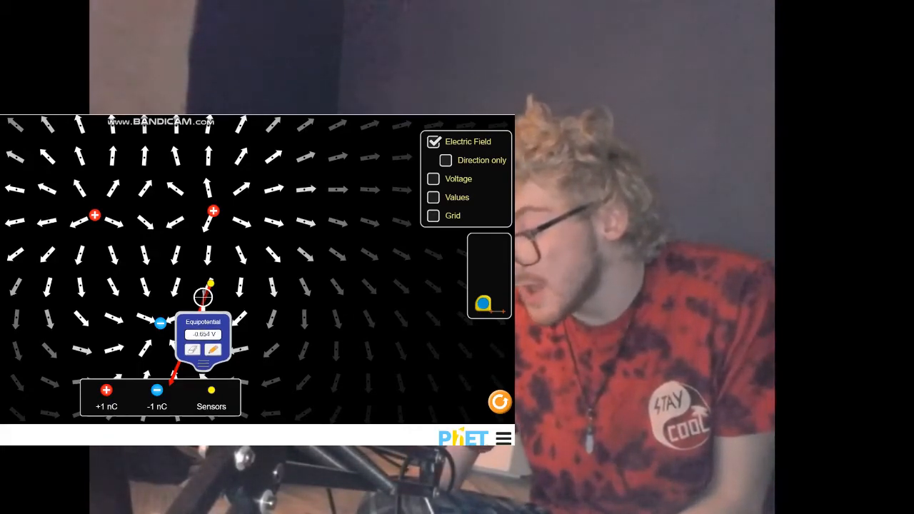
{"action": "left_click_drag", "start_coordinate": [203, 297], "coordinate": [192, 288]}
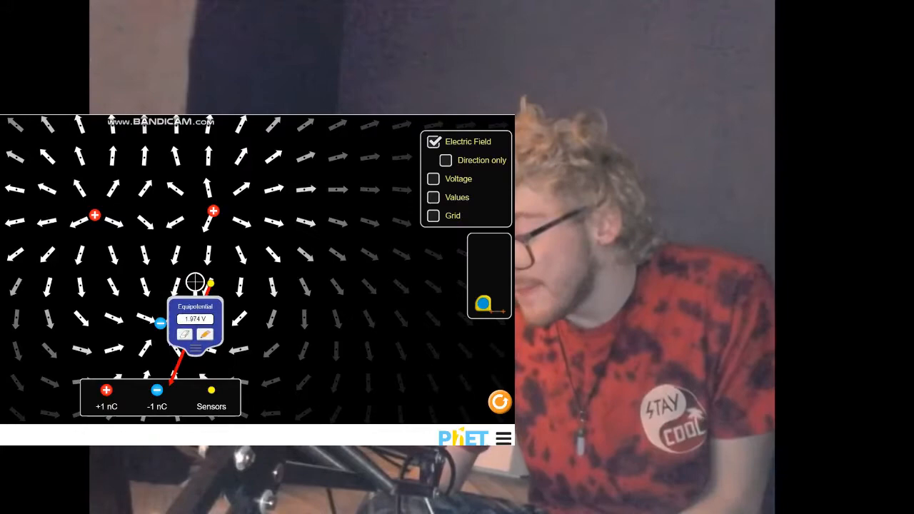
{"action": "left_click_drag", "start_coordinate": [195, 282], "coordinate": [184, 285]}
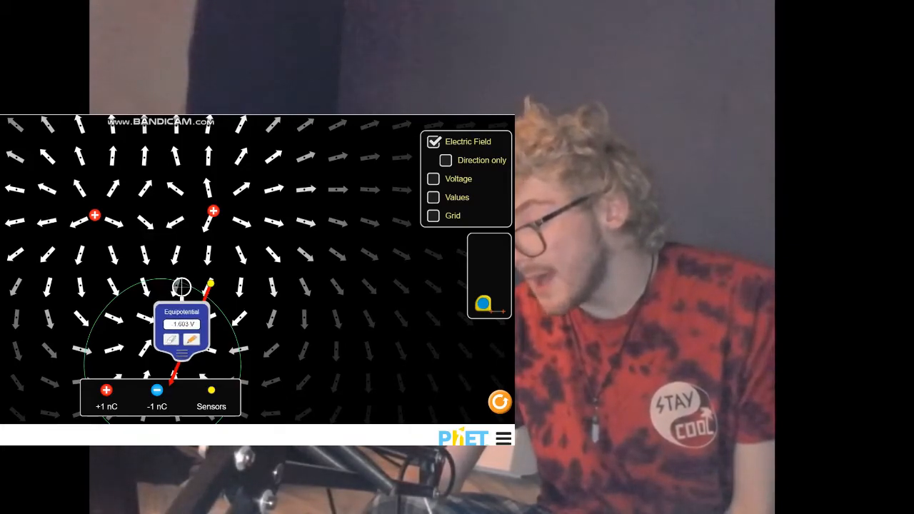
Reposition the equipotential probe near the negative charge to trace further equipotential lines.
{"action": "left_click_drag", "start_coordinate": [182, 287], "coordinate": [173, 295]}
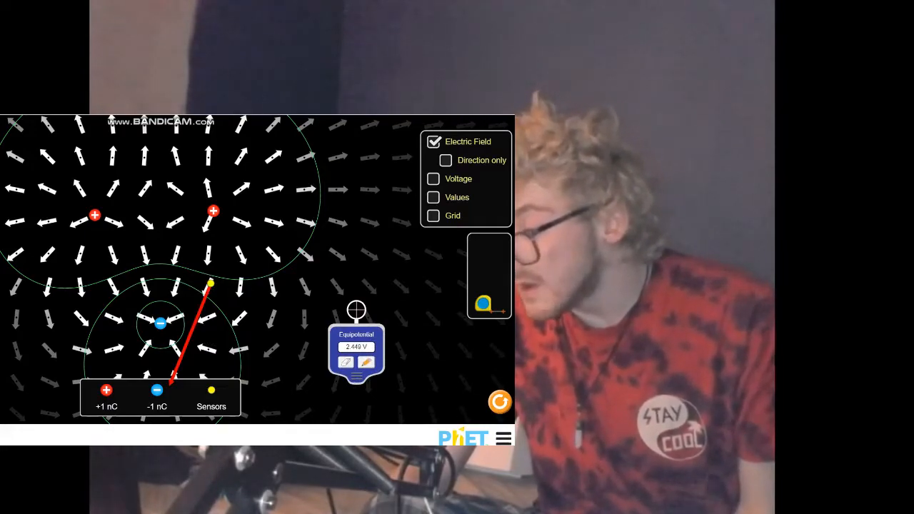
Move the E-field sensor around the -1 nC charge, settling on the upper equipotential line.
{"action": "left_click_drag", "start_coordinate": [211, 283], "coordinate": [164, 300]}
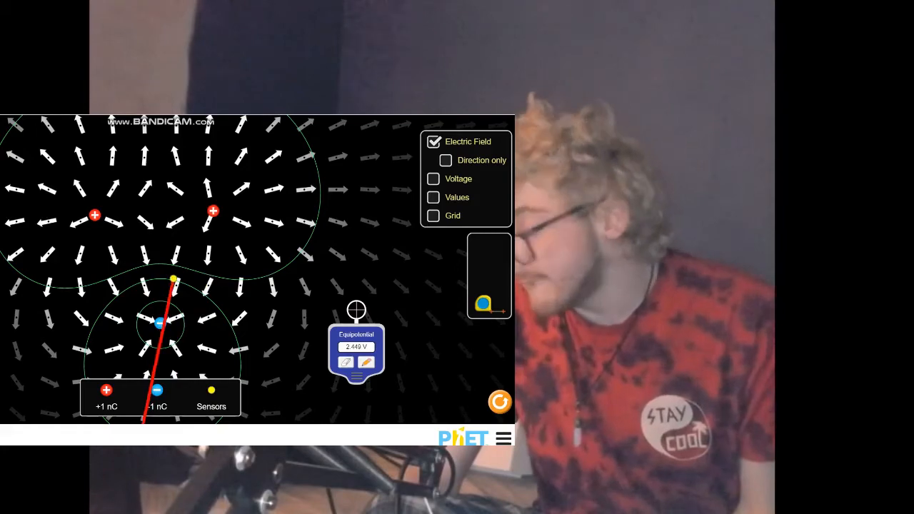
{"action": "left_click_drag", "start_coordinate": [173, 279], "coordinate": [220, 309]}
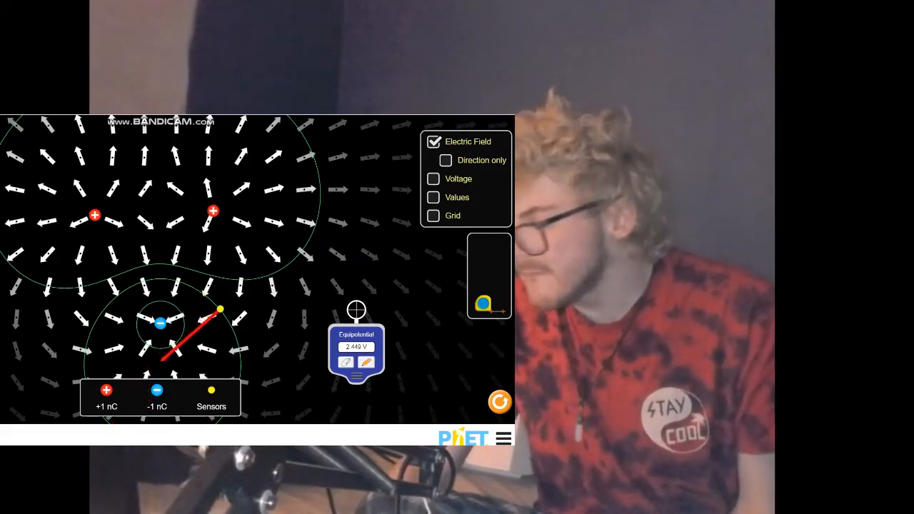
{"action": "left_click_drag", "start_coordinate": [220, 310], "coordinate": [235, 336]}
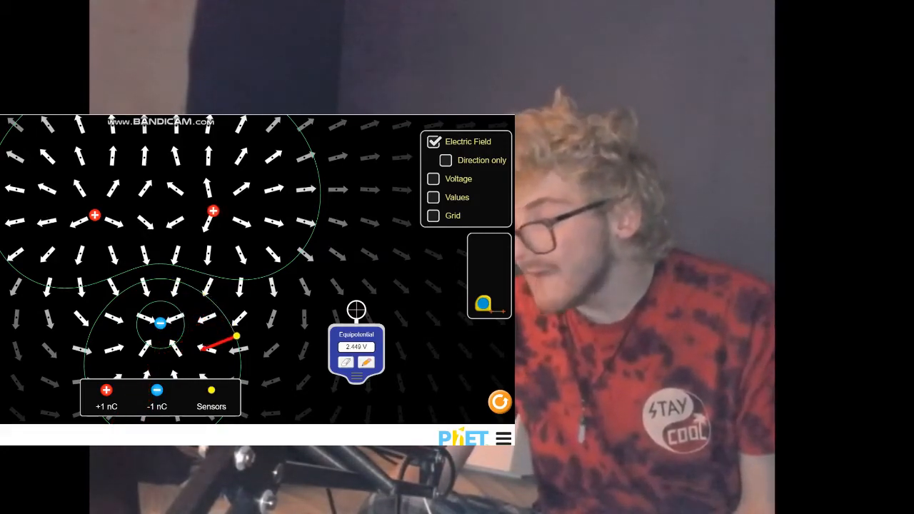
{"action": "left_click_drag", "start_coordinate": [236, 335], "coordinate": [211, 304]}
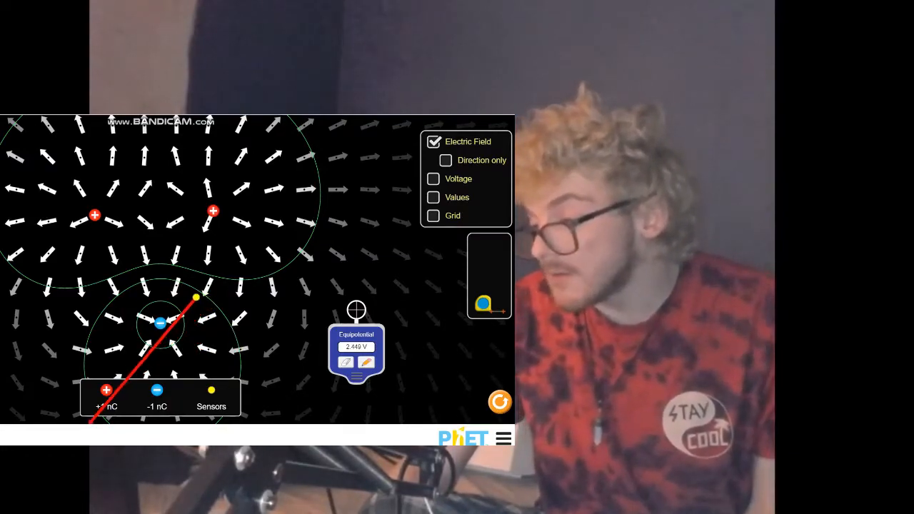
{"action": "left_click_drag", "start_coordinate": [196, 297], "coordinate": [164, 268]}
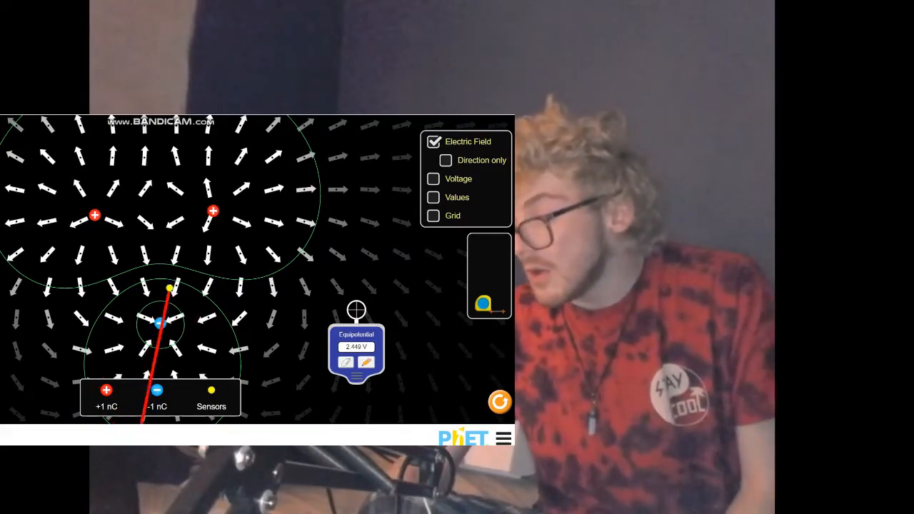
{"action": "left_click_drag", "start_coordinate": [169, 289], "coordinate": [173, 264]}
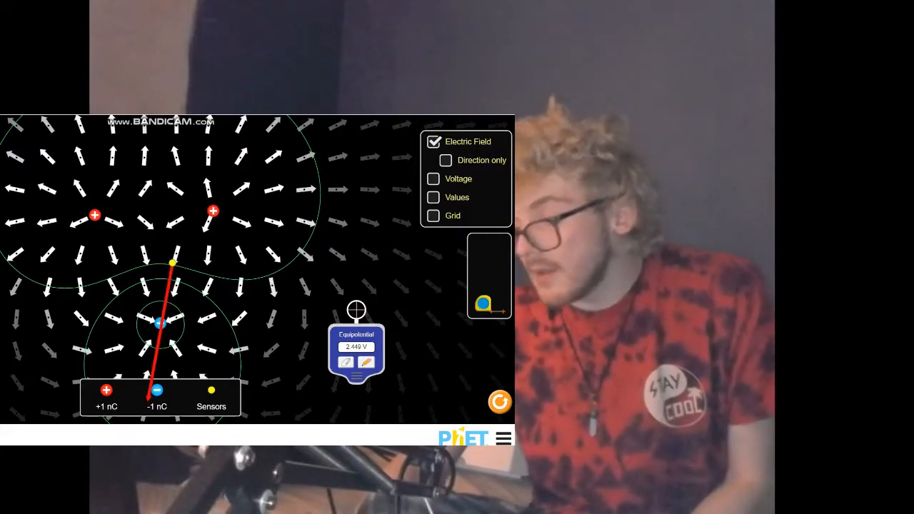